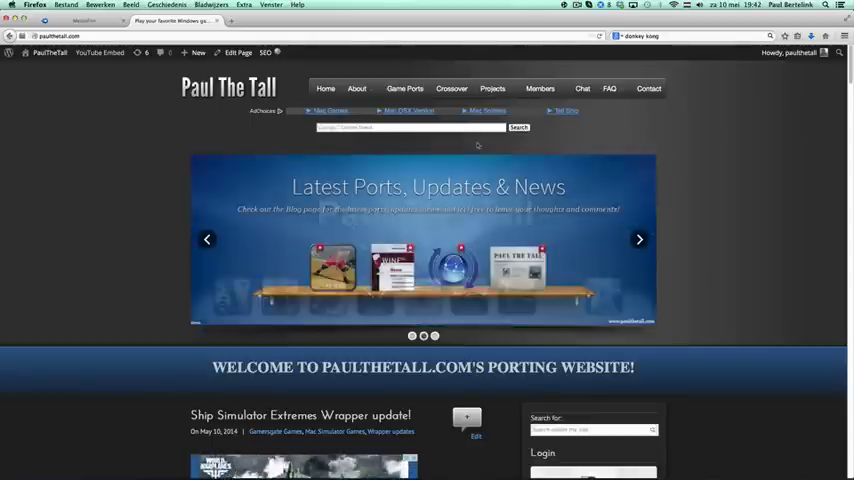
Step: Go through the Strategy game ports to the Knights & Merchants – The Peasants Rebellion page
{"action": "scroll", "scroll_direction": "down", "scroll_amount": 3}
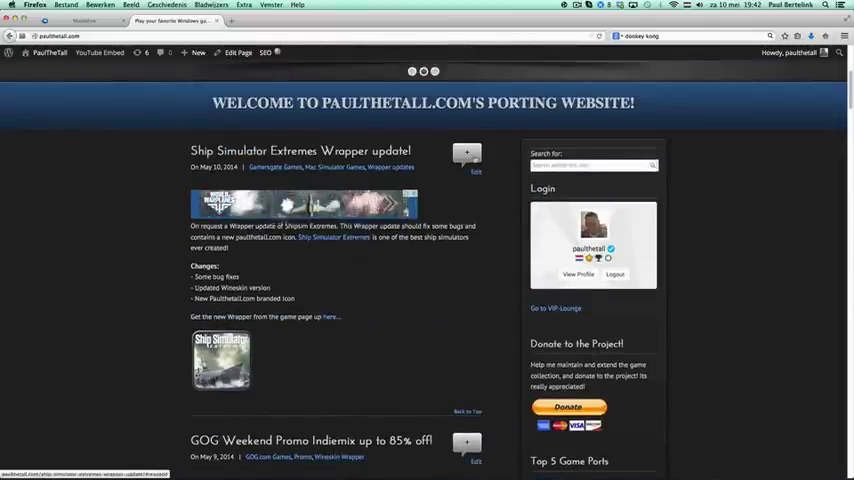
{"action": "scroll", "scroll_direction": "down", "scroll_amount": 3}
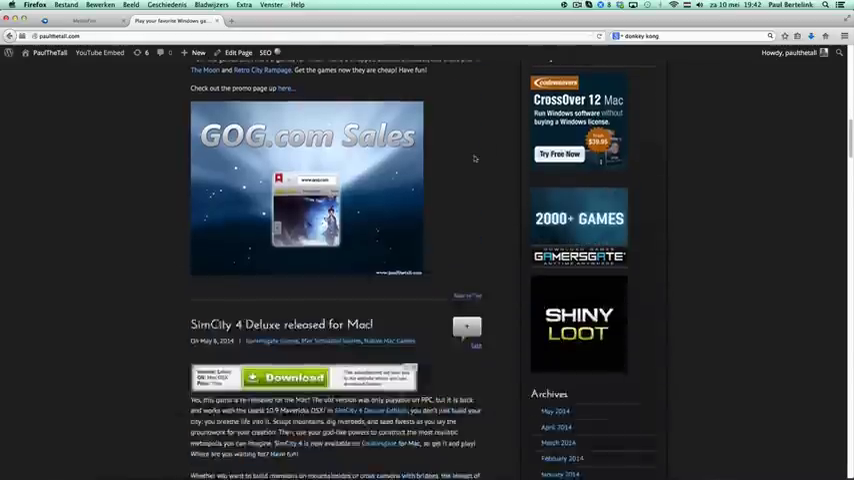
{"action": "scroll", "scroll_direction": "down", "scroll_amount": 3}
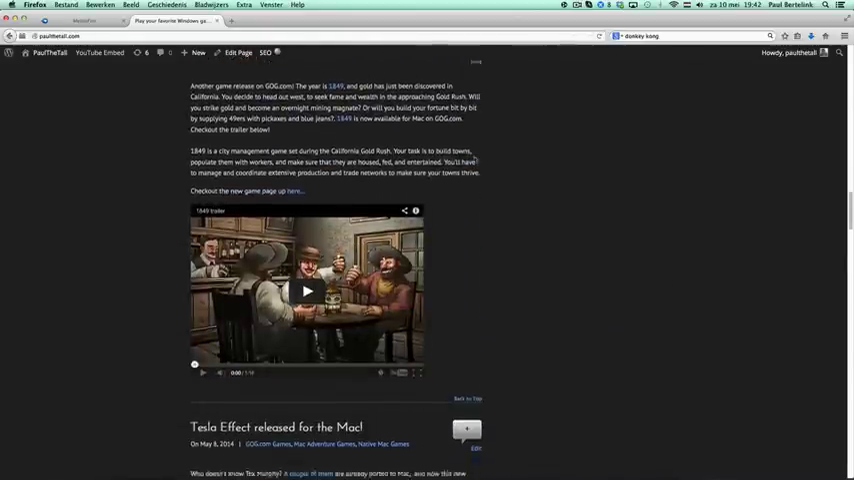
{"action": "scroll", "scroll_direction": "down", "scroll_amount": 3}
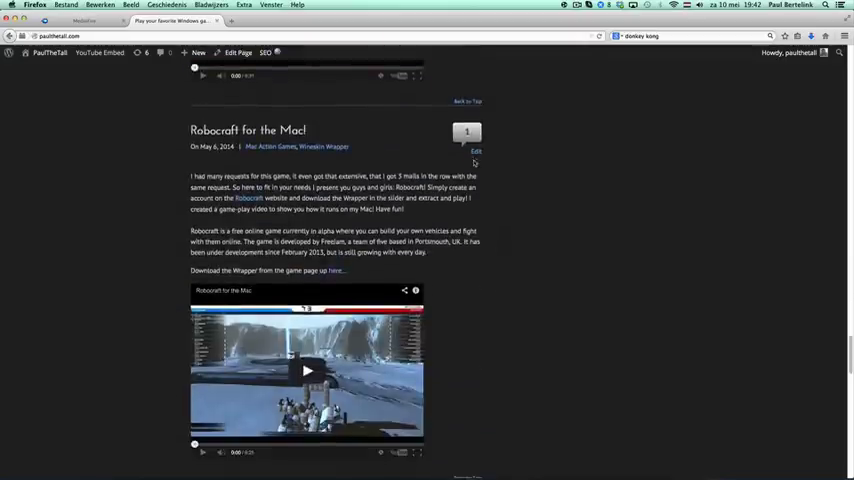
{"action": "scroll", "scroll_direction": "down", "scroll_amount": 3}
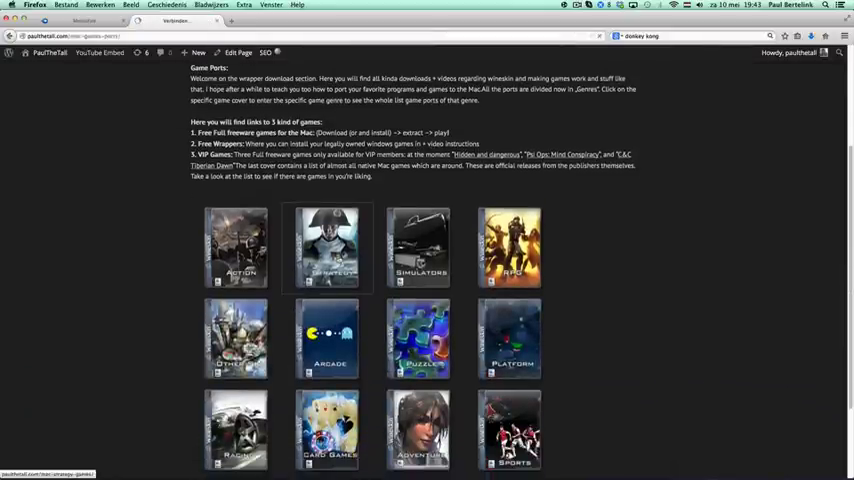
{"action": "left_click", "coordinate": [327, 247]}
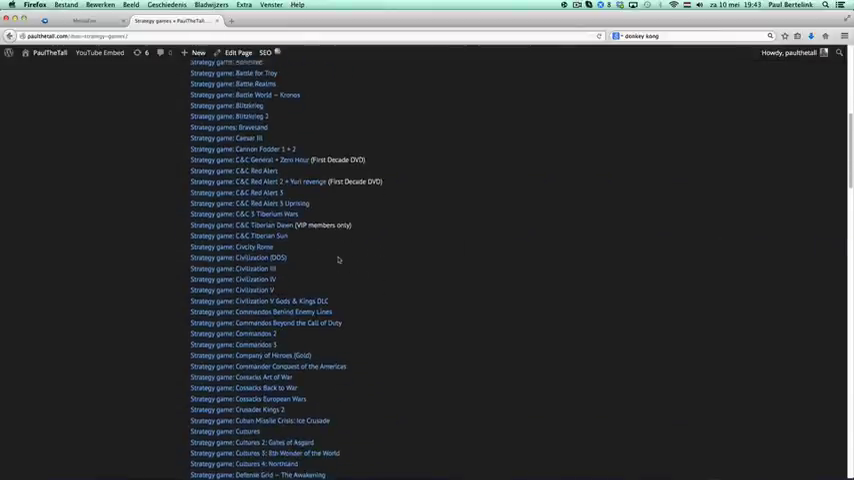
{"action": "scroll", "scroll_direction": "down", "scroll_amount": 3}
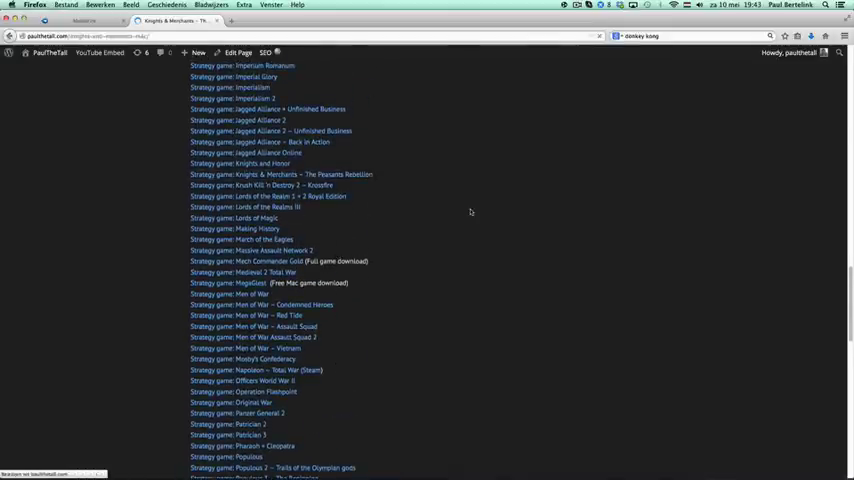
{"action": "left_click", "coordinate": [281, 174]}
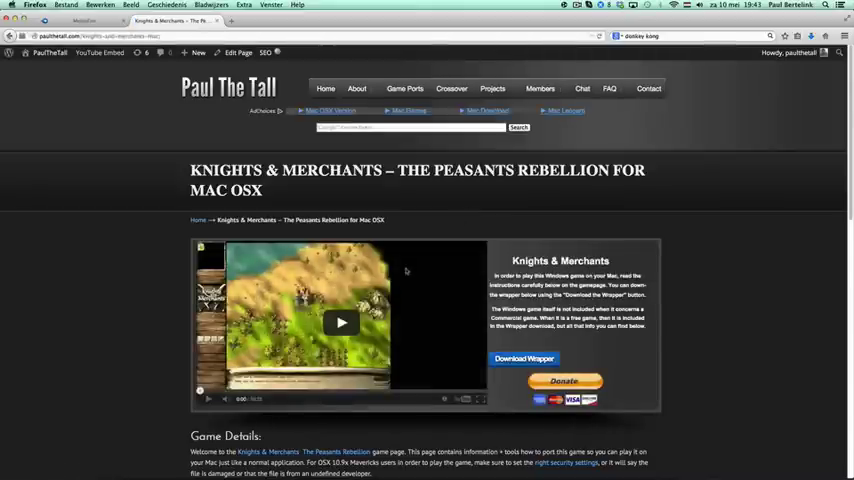
{"action": "scroll", "scroll_direction": "down", "scroll_amount": 3}
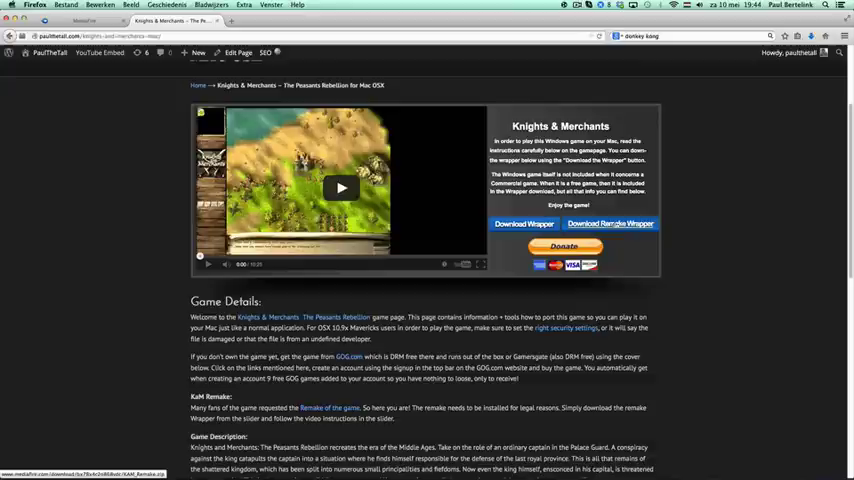
Step: Download the KAM Remake.zip wrapper via Firefox's Save File option
{"action": "left_click", "coordinate": [610, 223]}
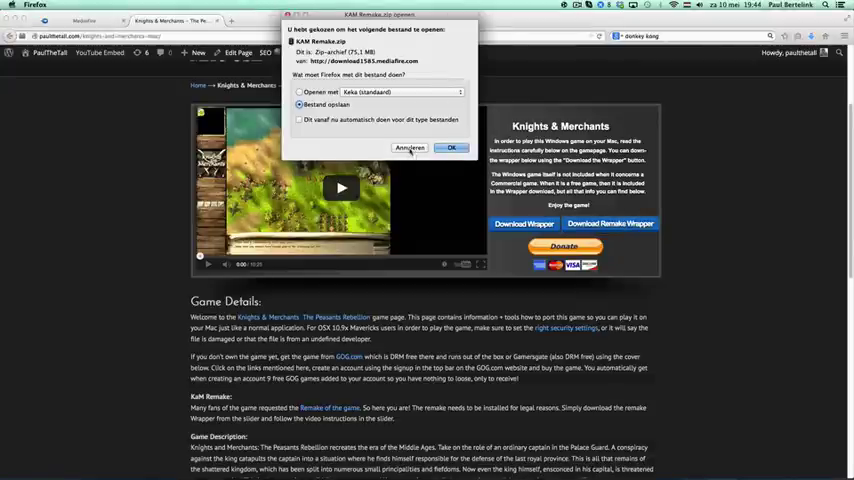
{"action": "left_click", "coordinate": [409, 147]}
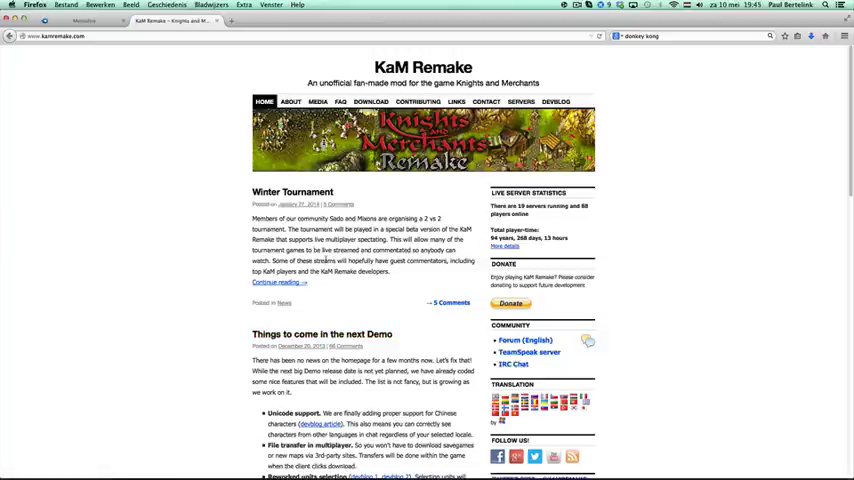
{"action": "mouse_move", "coordinate": [370, 101]}
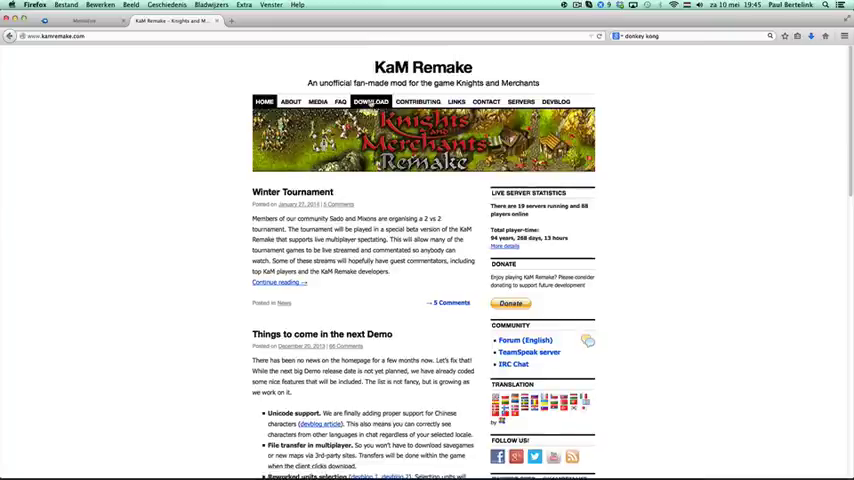
Step: Open kamremake.com's DOWNLOAD page and find the Full installer row
{"action": "left_click", "coordinate": [371, 101]}
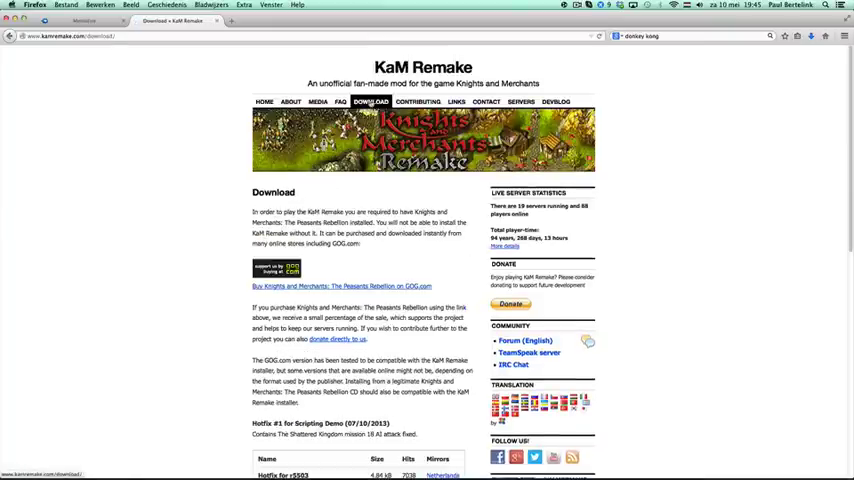
{"action": "scroll", "scroll_direction": "down", "scroll_amount": 3}
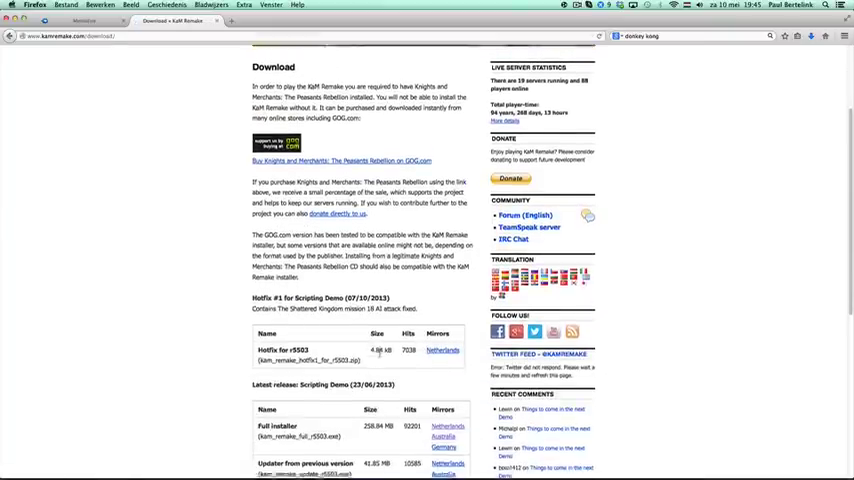
{"action": "scroll", "scroll_direction": "down", "scroll_amount": 3}
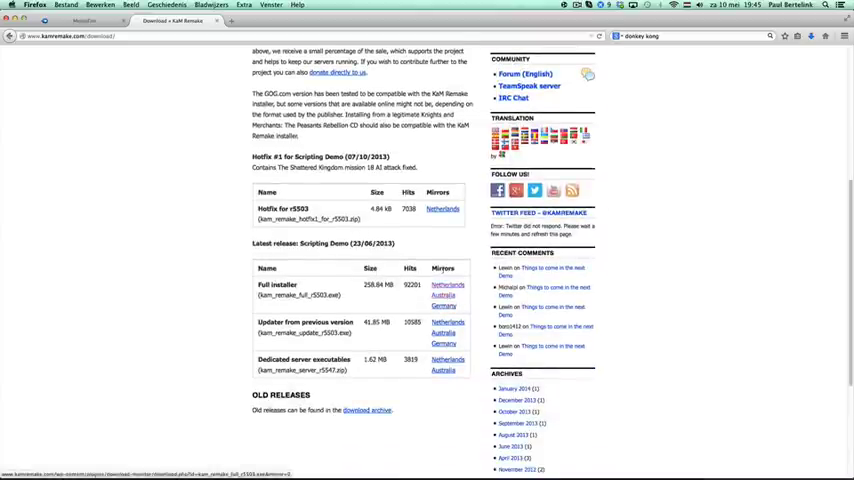
{"action": "scroll", "scroll_direction": "up", "scroll_amount": 3}
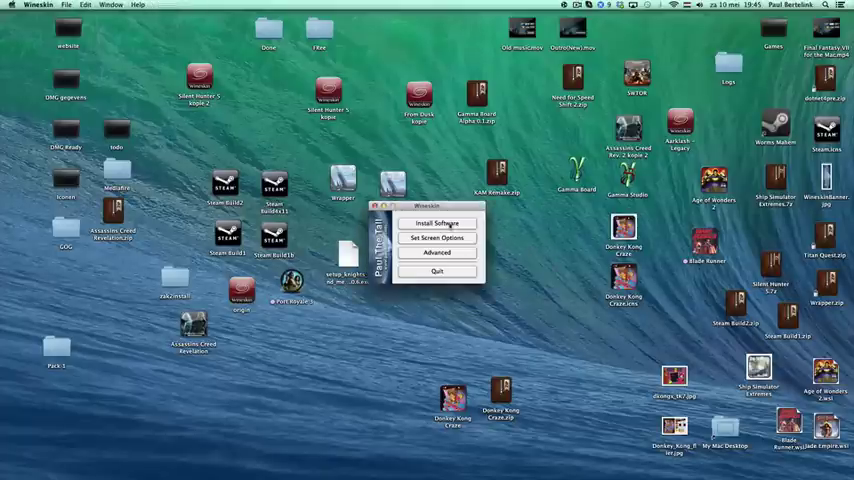
Step: Install setup_knights_and_merchants_tpr_2.0.0.6.exe into the wrapper, accepting the EULA
{"action": "left_click", "coordinate": [437, 223]}
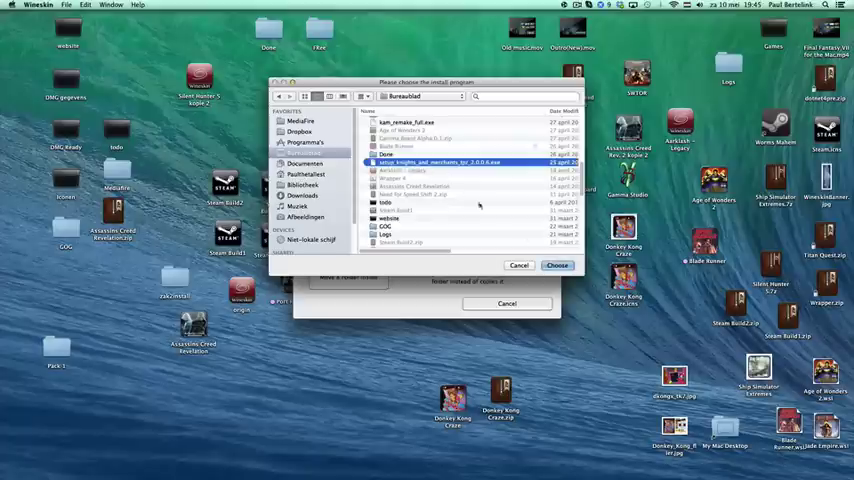
{"action": "left_click", "coordinate": [557, 265]}
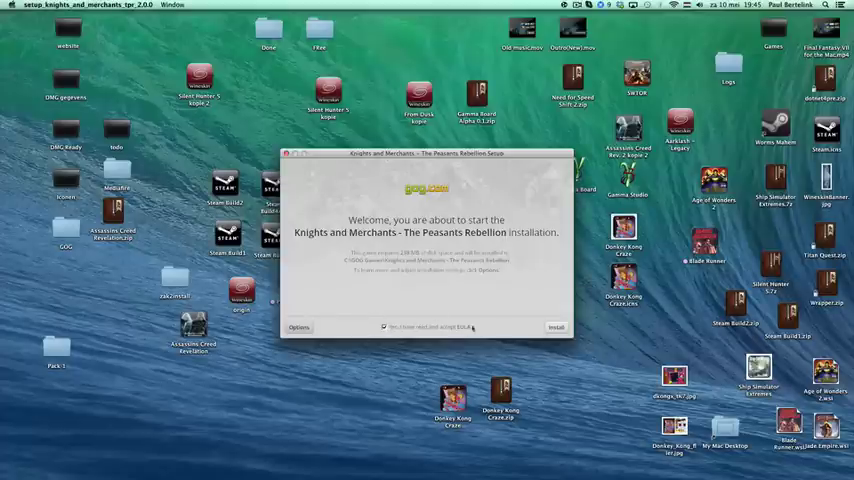
{"action": "left_click", "coordinate": [556, 327]}
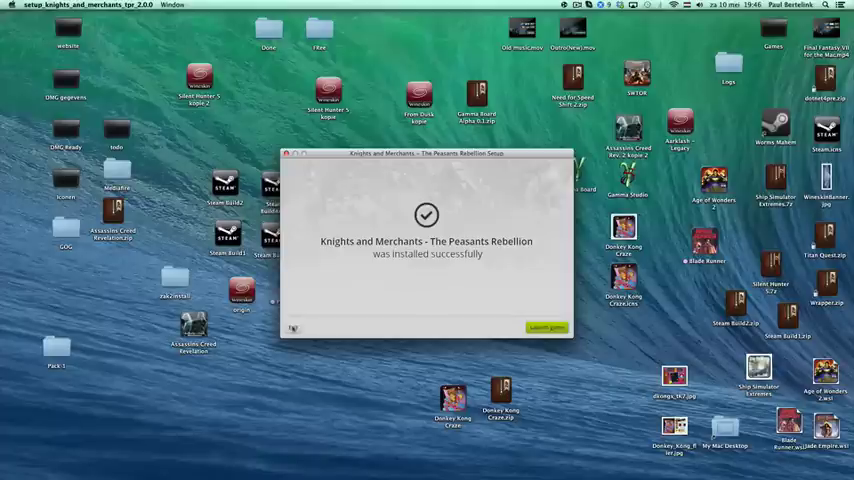
{"action": "left_click", "coordinate": [547, 328]}
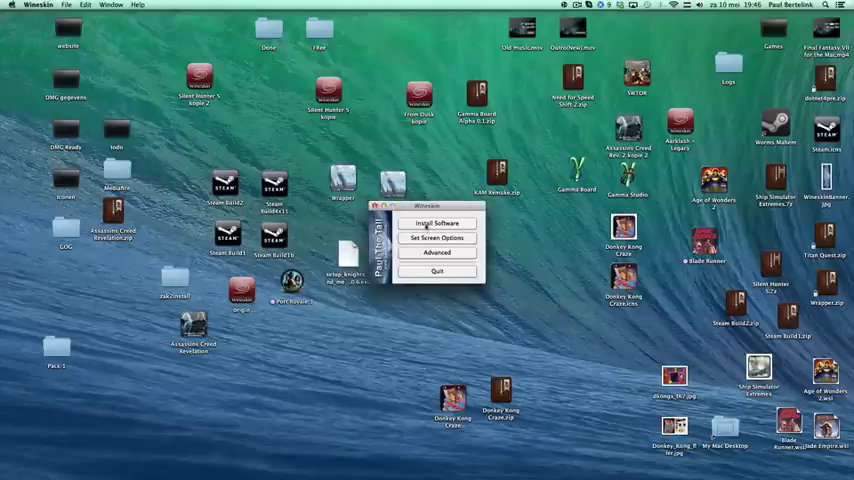
Step: Run kam_remake_full.exe through Wineskin's Install Software
{"action": "left_click", "coordinate": [437, 222]}
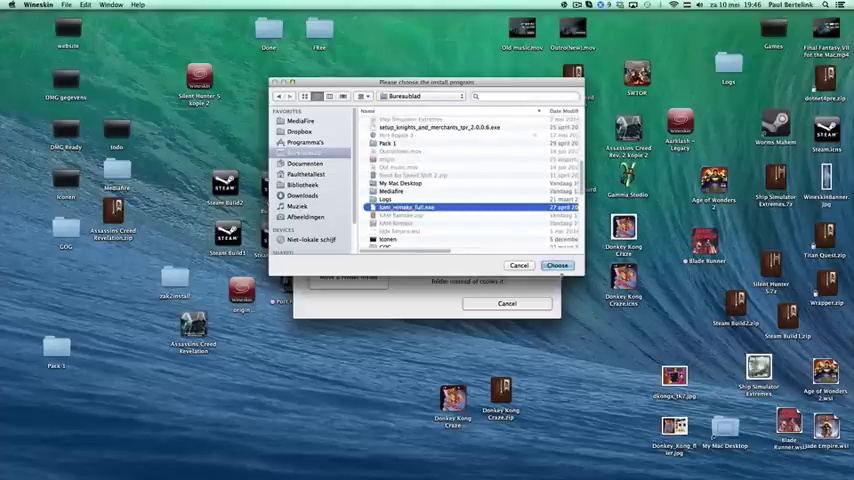
{"action": "left_click", "coordinate": [557, 265]}
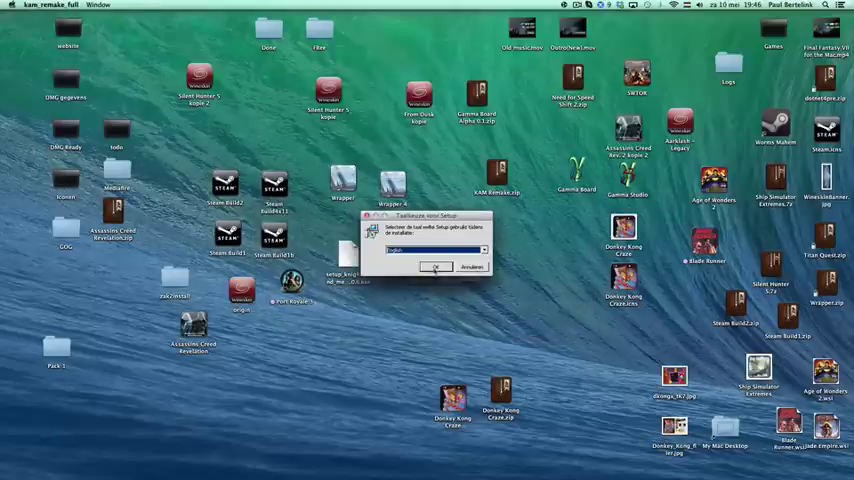
Step: Install KaM Remake in English, accepting the licence, default folder and default tasks
{"action": "left_click", "coordinate": [435, 267]}
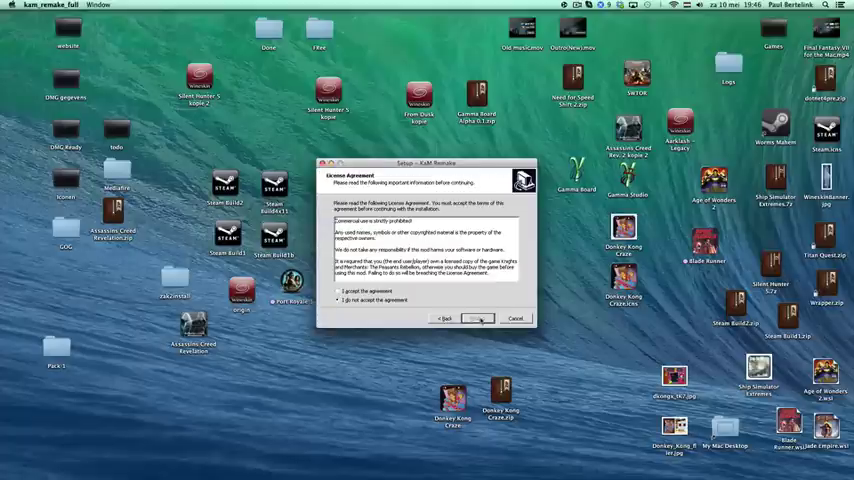
{"action": "left_click", "coordinate": [475, 318]}
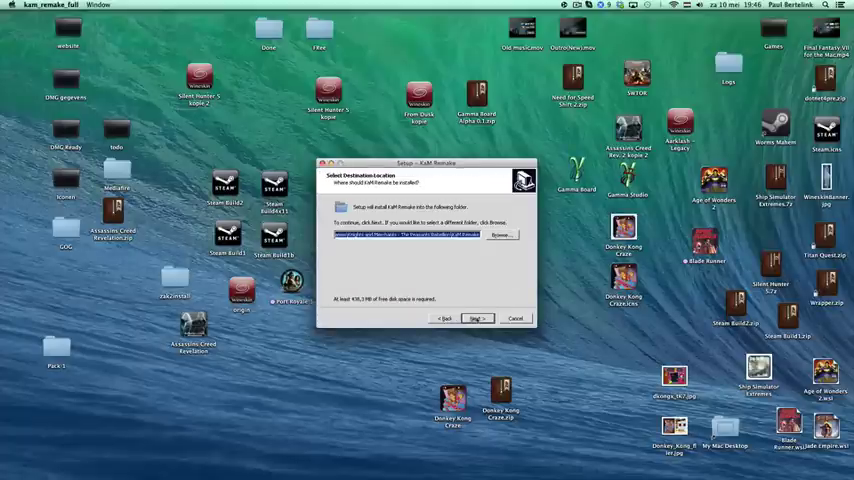
{"action": "left_click", "coordinate": [474, 318]}
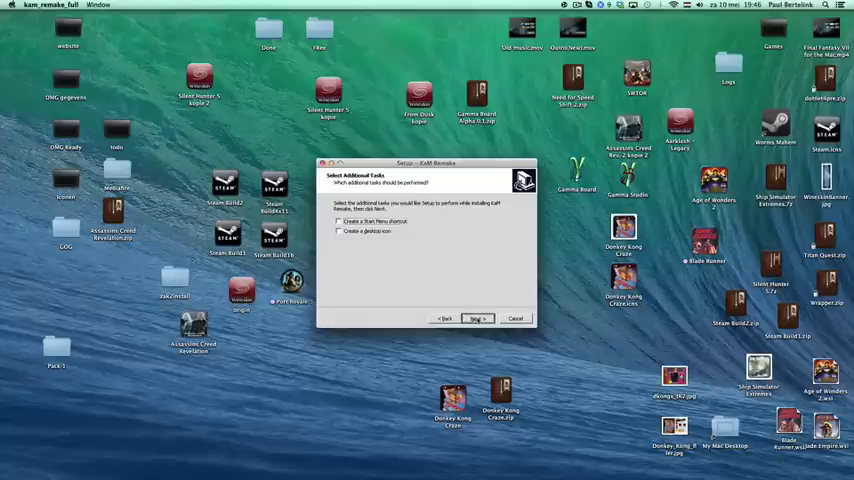
{"action": "left_click", "coordinate": [476, 318]}
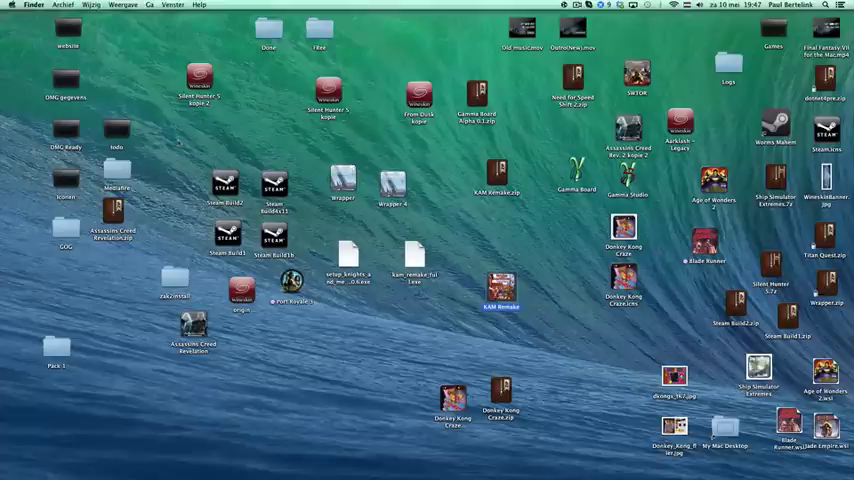
Step: Point the wrapper's Windows EXE to Program Files > KaM Remake > KaM Remake.exe
{"action": "right_click", "coordinate": [500, 291]}
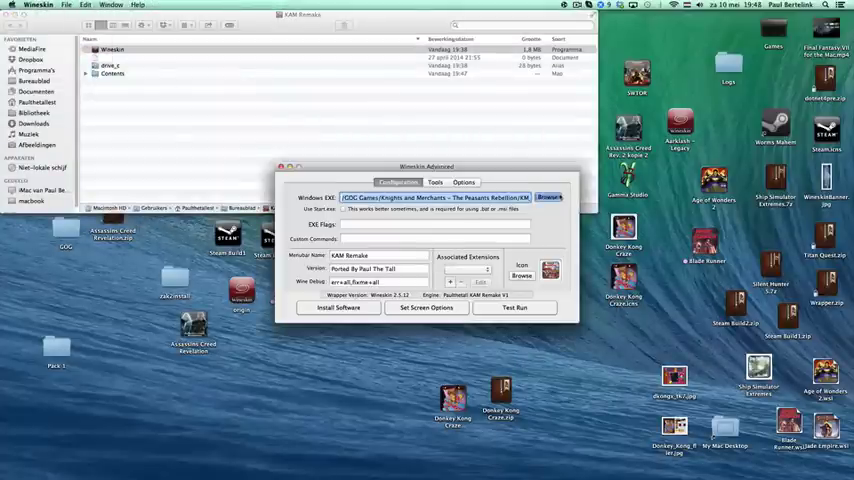
{"action": "left_click", "coordinate": [549, 197]}
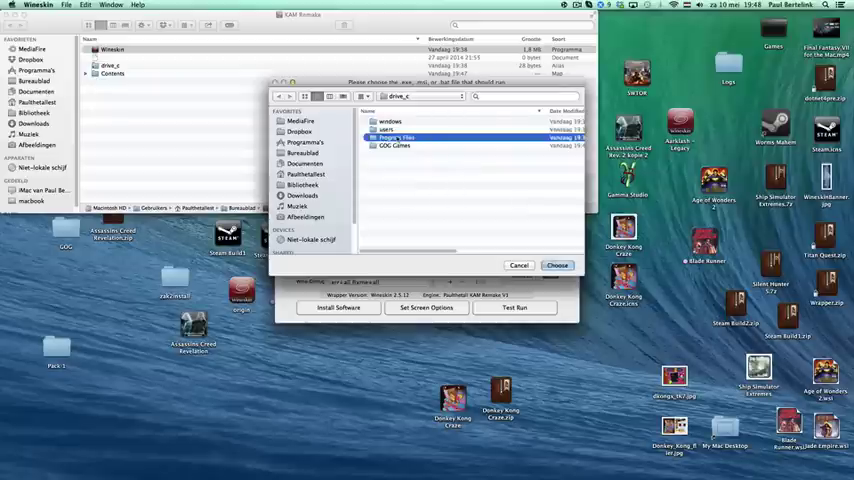
{"action": "double_click", "coordinate": [400, 137]}
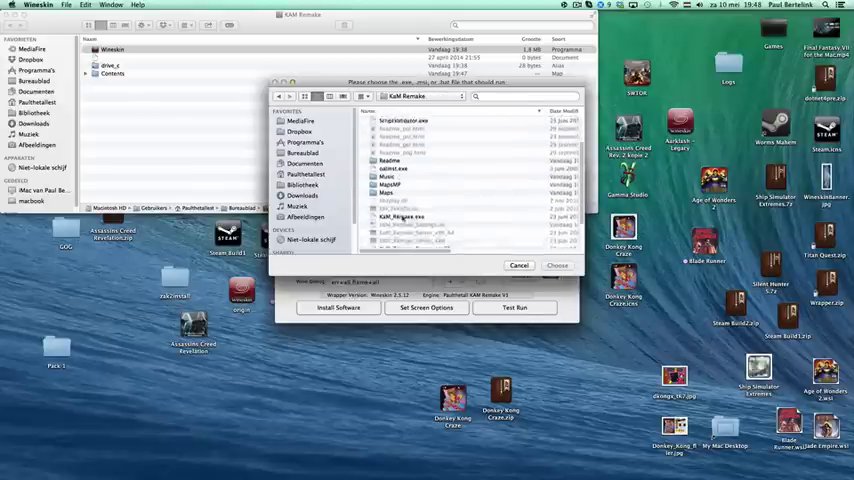
{"action": "left_click", "coordinate": [557, 265]}
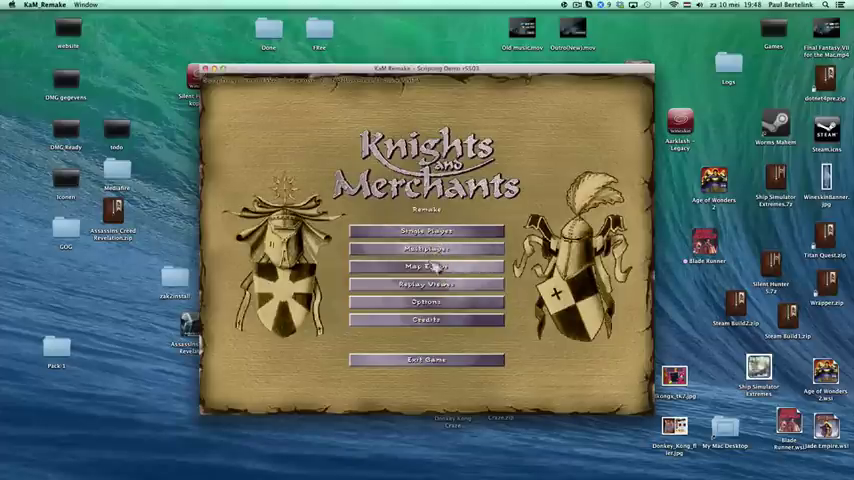
{"action": "left_click", "coordinate": [426, 301]}
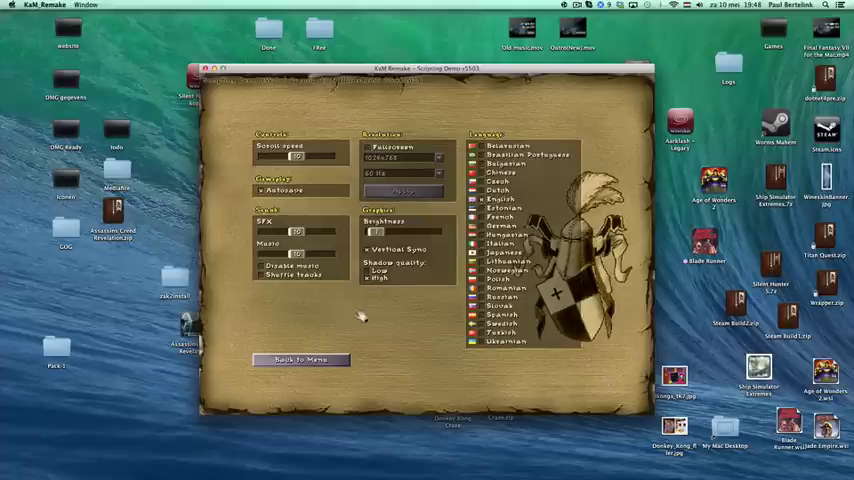
{"action": "left_click", "coordinate": [300, 359]}
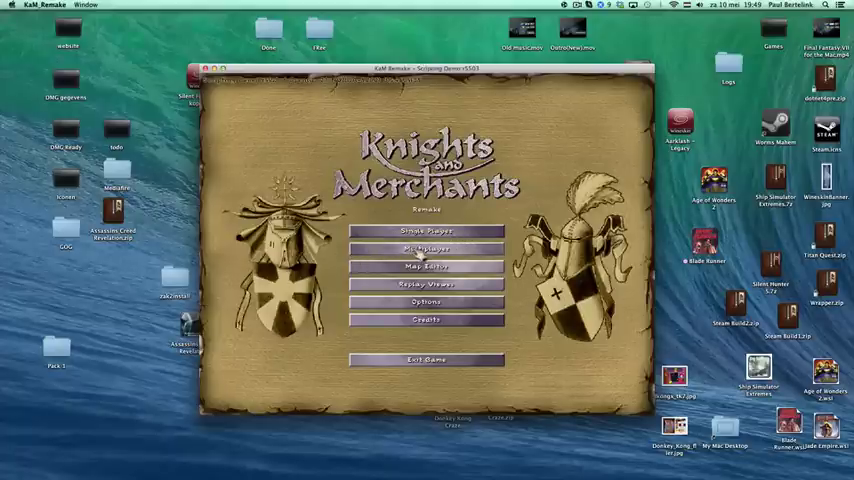
Step: Join a server lobby from KaM Remake's Multiplayer server list
{"action": "left_click", "coordinate": [426, 249]}
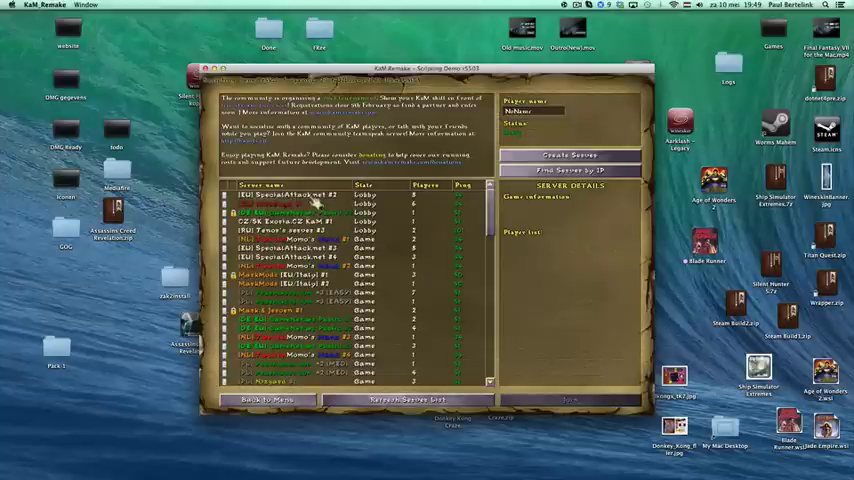
{"action": "left_click", "coordinate": [290, 194]}
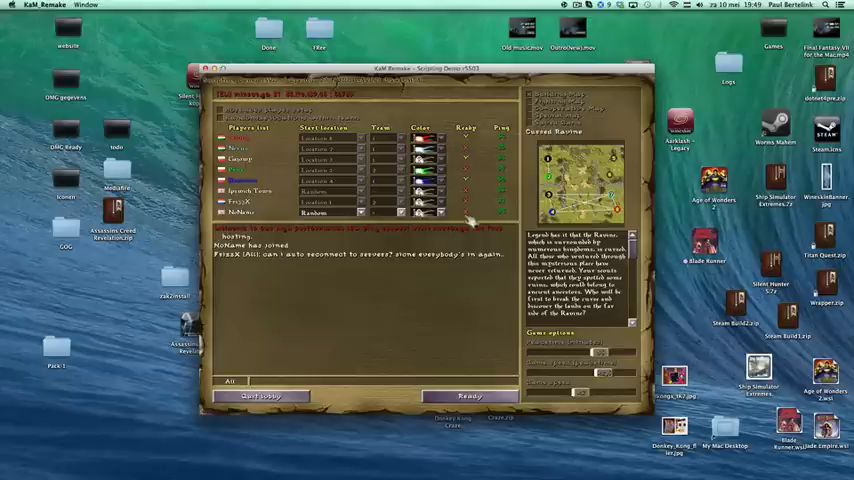
{"action": "mouse_move", "coordinate": [398, 318]}
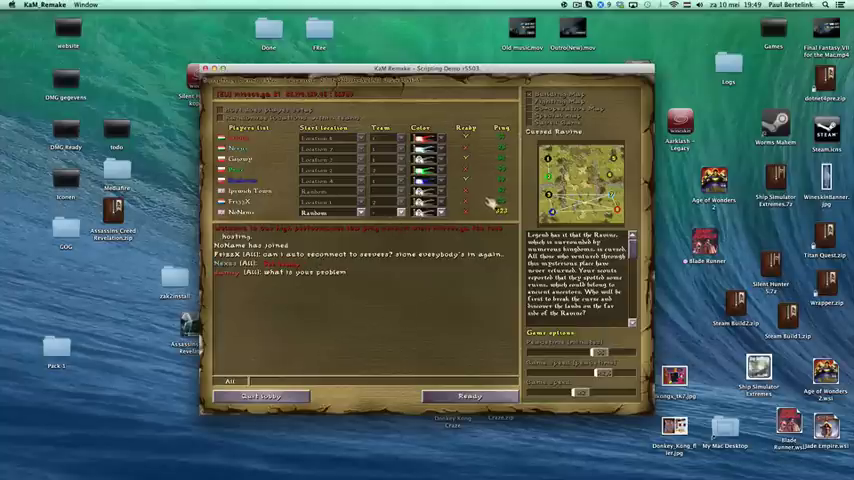
Step: Click Ready in the Cursed Ravine lobby
{"action": "left_click", "coordinate": [469, 395]}
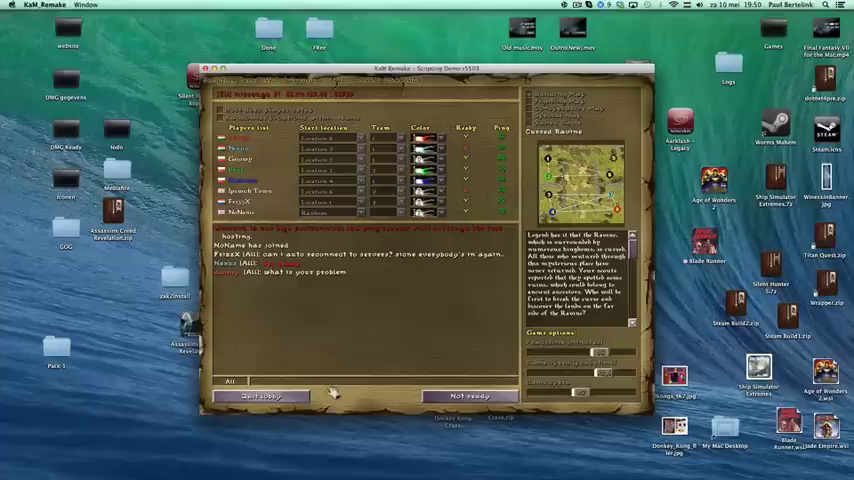
{"action": "mouse_move", "coordinate": [365, 365]}
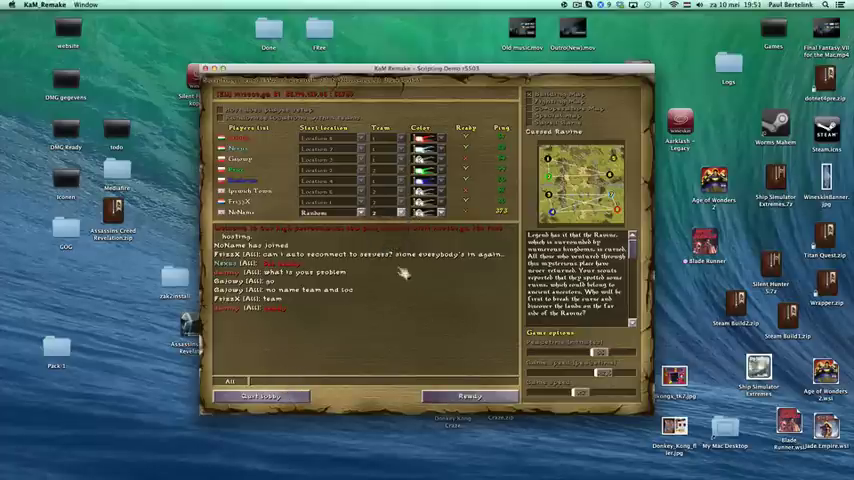
Step: Quit the Cursed Ravine lobby
{"action": "left_click", "coordinate": [469, 396]}
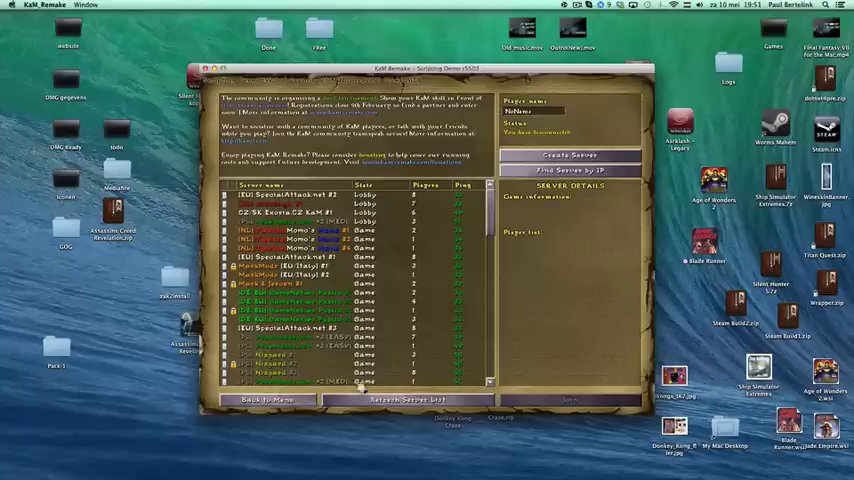
Step: Leave the multiplayer server list and select the second single-player campaign
{"action": "left_click", "coordinate": [265, 400]}
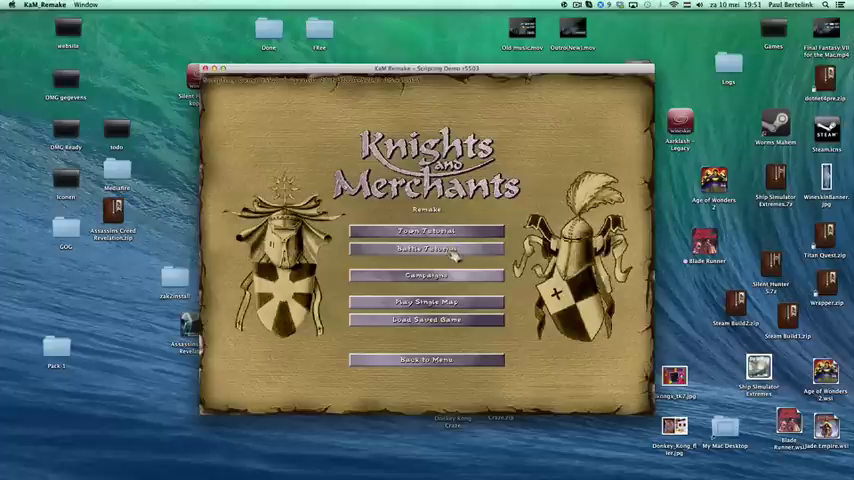
{"action": "left_click", "coordinate": [426, 274]}
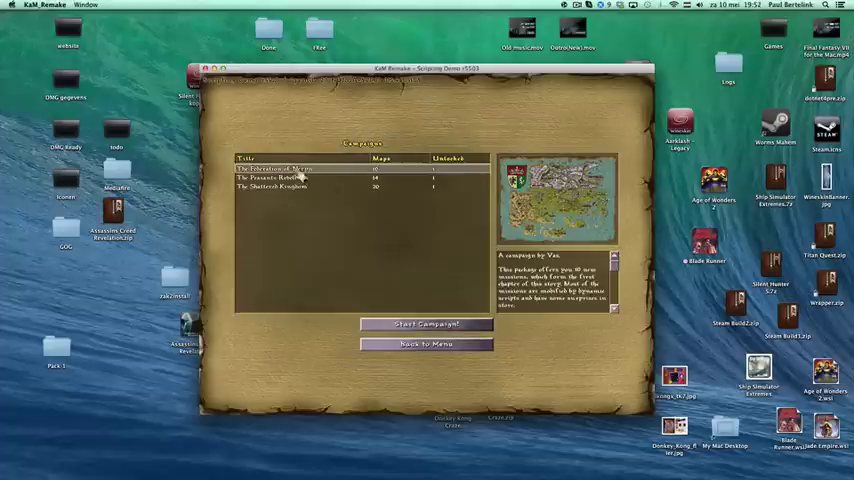
{"action": "left_click", "coordinate": [426, 324]}
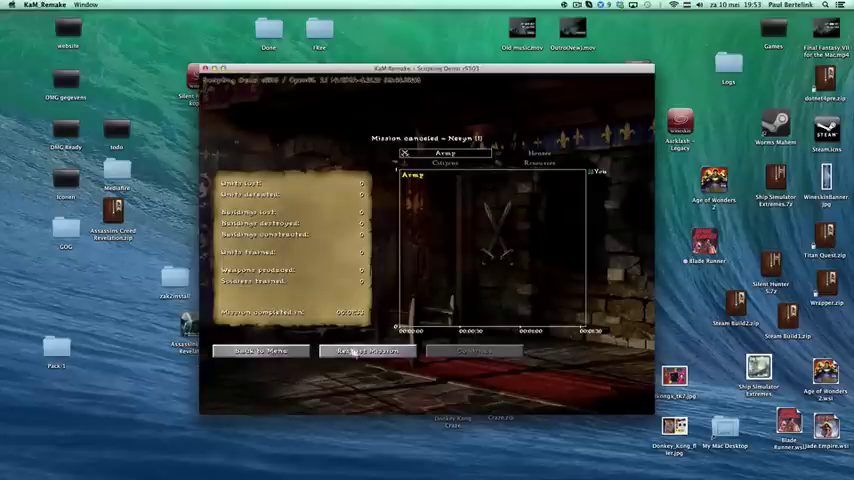
Step: Quit the running campaign mission to reach the Mission canceled results screen
{"action": "left_click", "coordinate": [261, 351]}
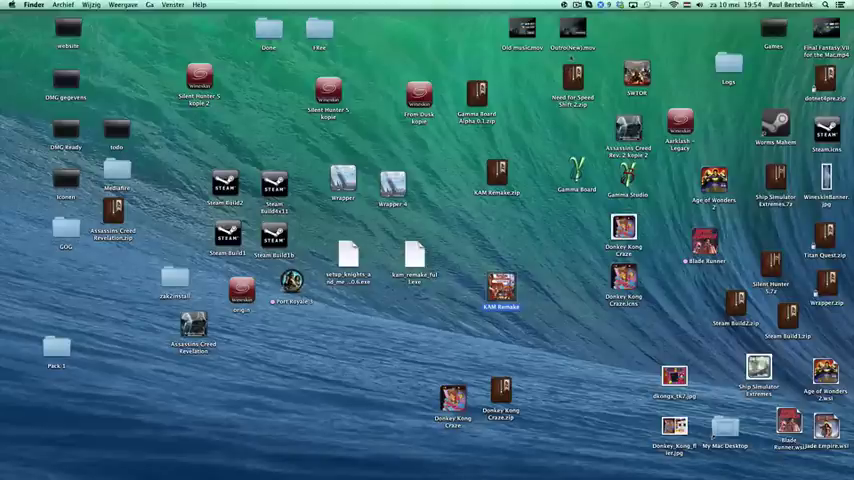
Step: Close KaM Remake and return to the Finder desktop showing the wrapper app
{"action": "left_click", "coordinate": [578, 5]}
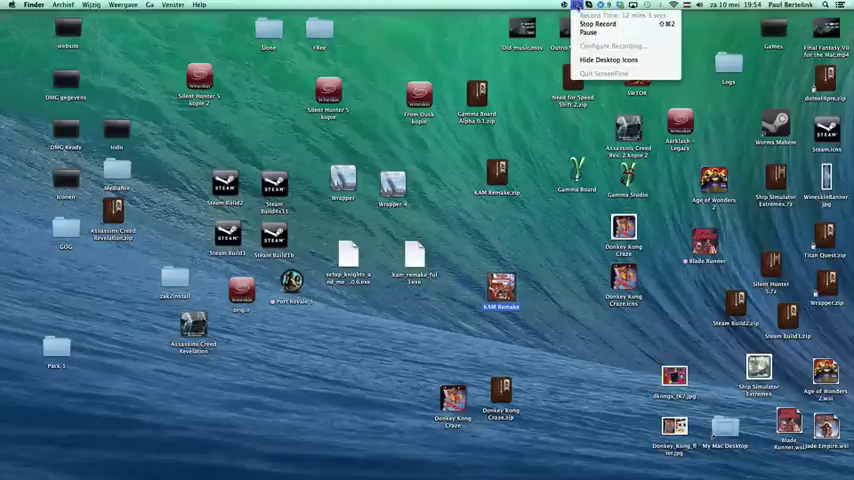